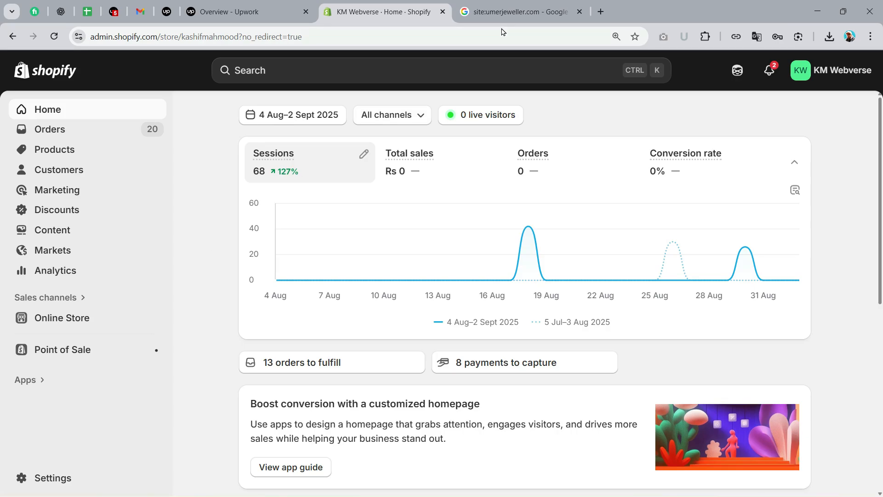
Switch to the Google results listing indexed pages of site:umerjeweller.com
left_click(522, 12)
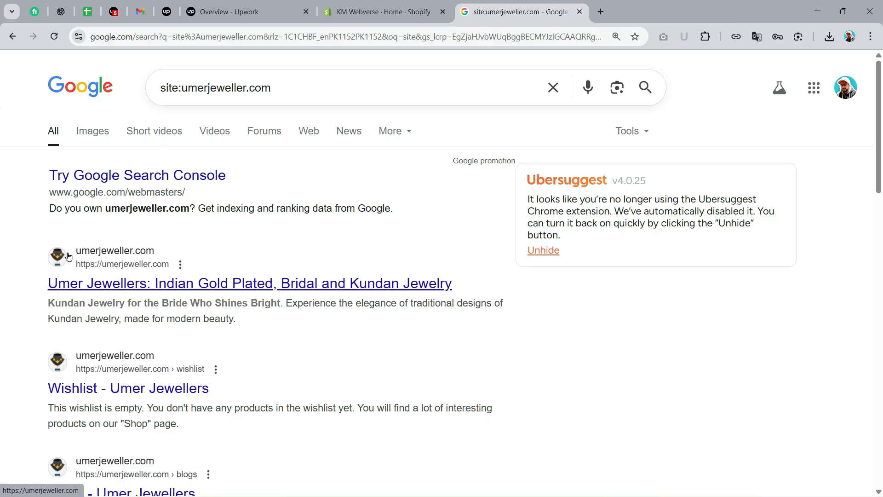
mouse_move(68, 265)
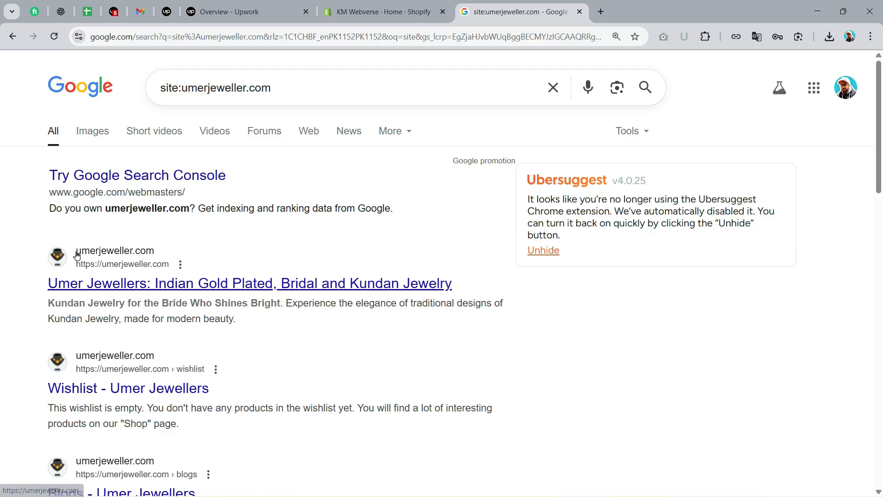
mouse_move(52, 255)
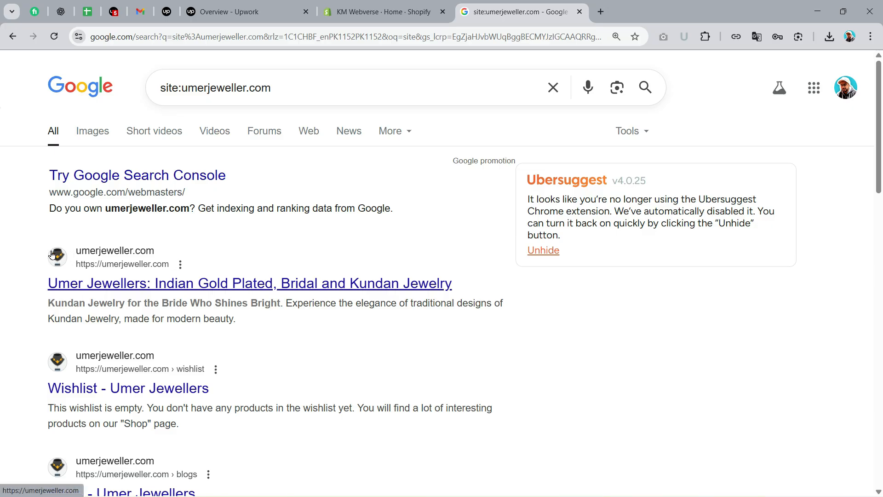
mouse_move(71, 285)
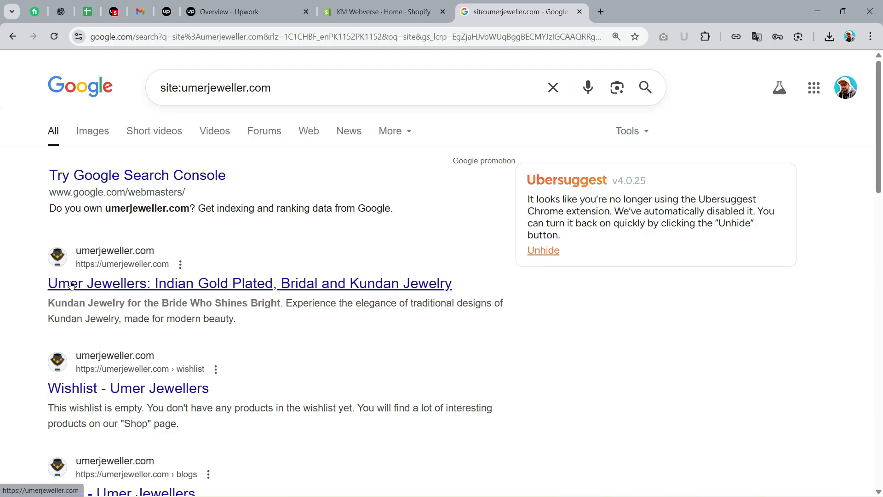
mouse_move(219, 287)
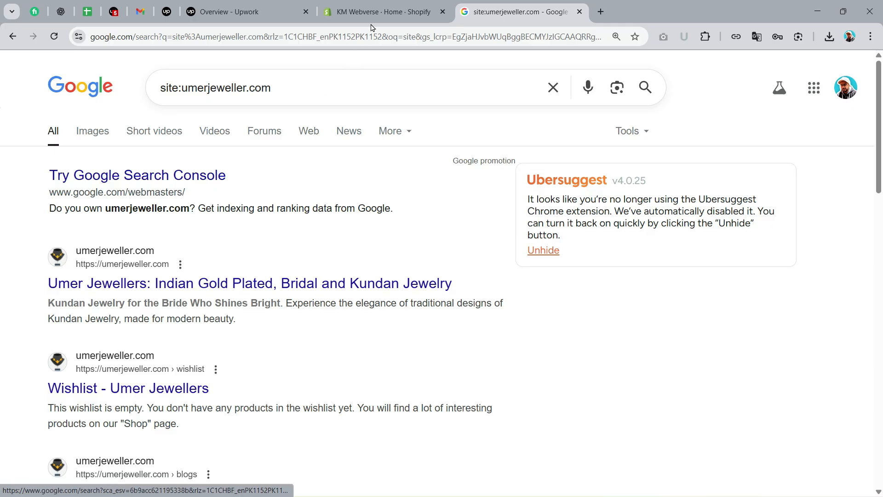
Return to the Shopify admin and open the KM Webverse storefront preview
left_click(384, 12)
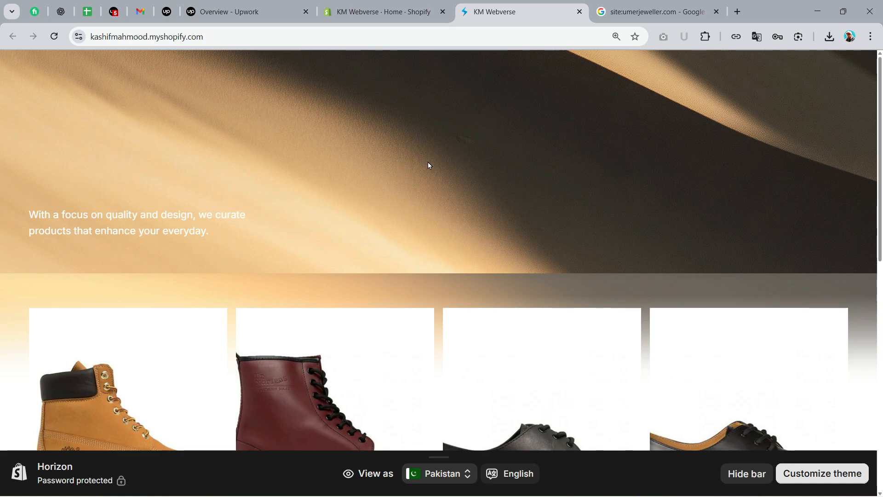
mouse_move(463, 22)
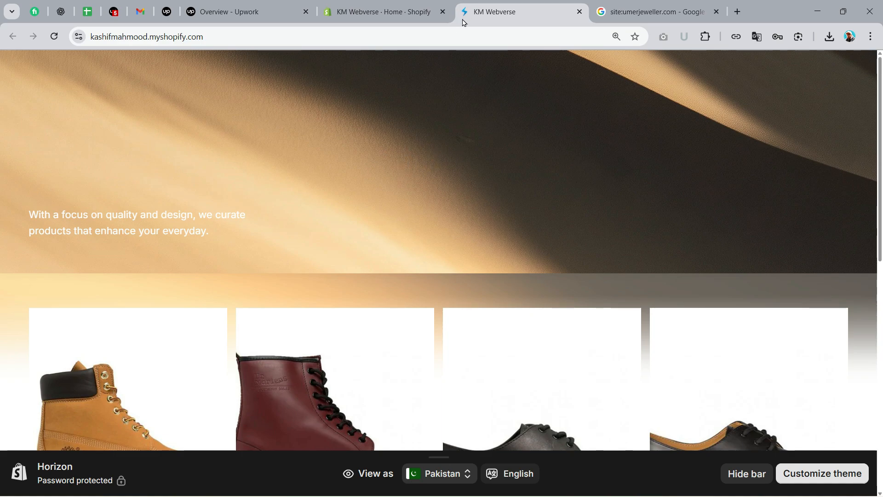
mouse_move(472, 12)
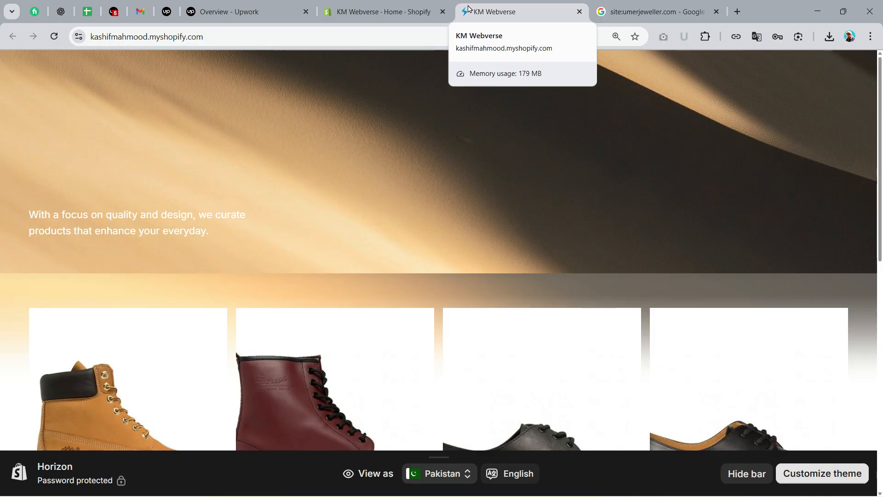
mouse_move(457, 19)
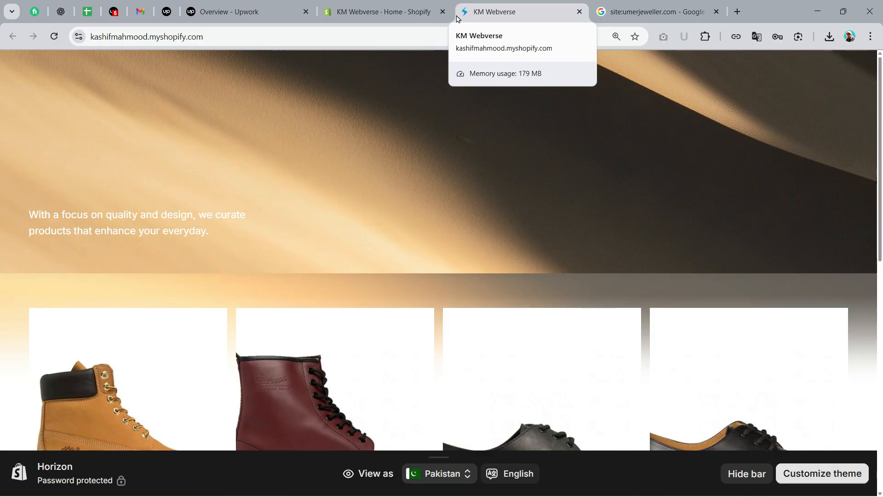
mouse_move(475, 117)
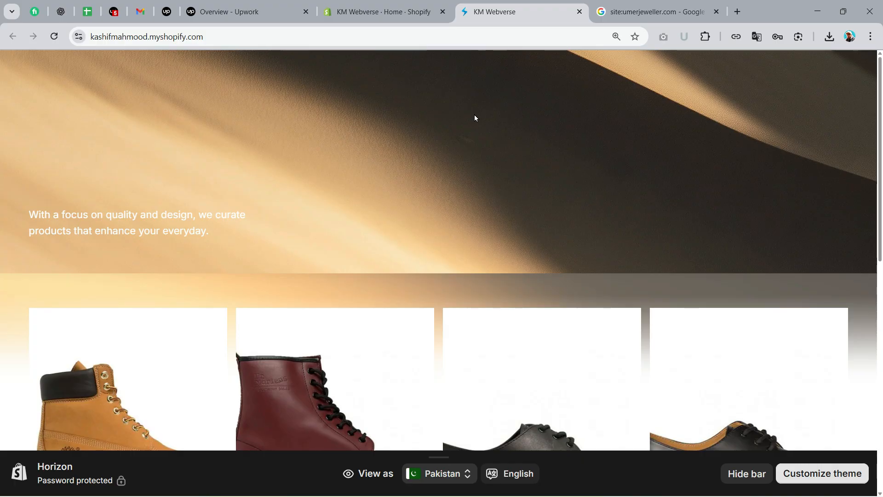
mouse_move(474, 118)
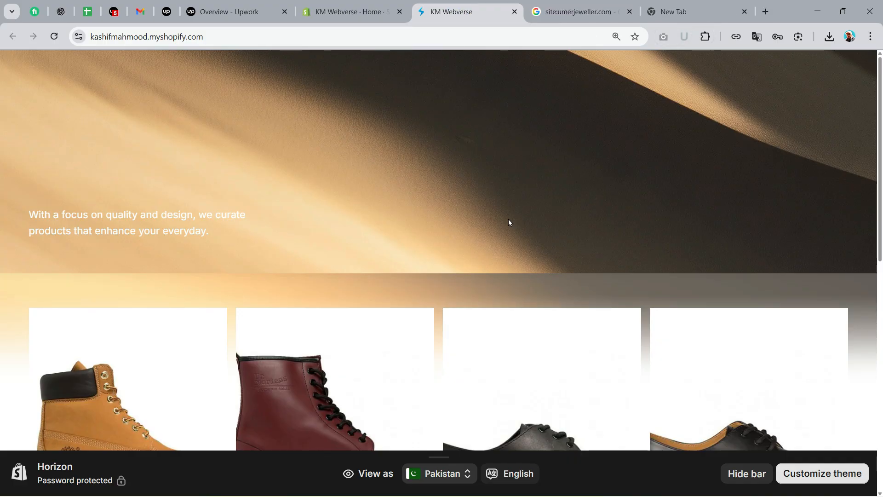
Search YouTube for 'create favicon km webverse' to find the favicon tutorial
left_click(673, 12)
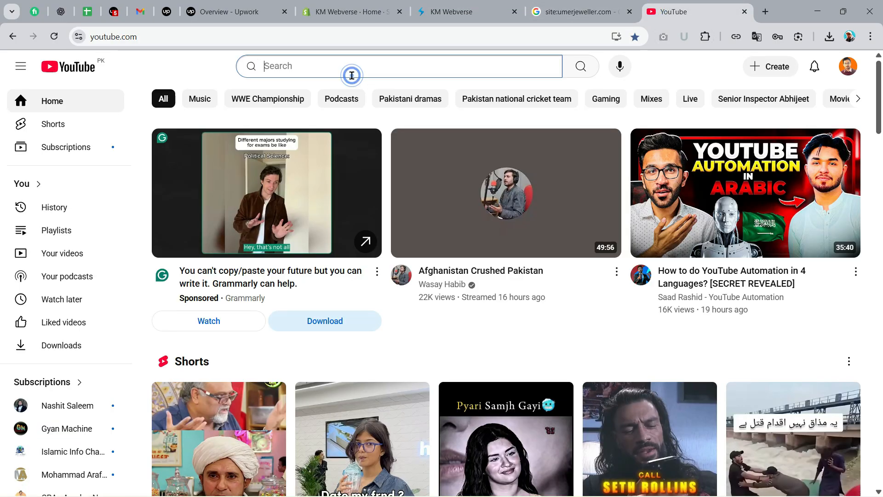
type("create favicon km webverse")
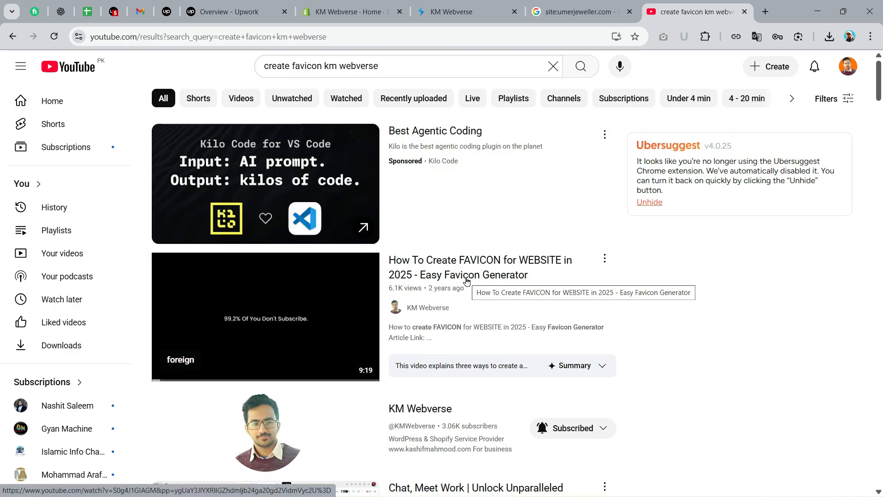
mouse_move(264, 317)
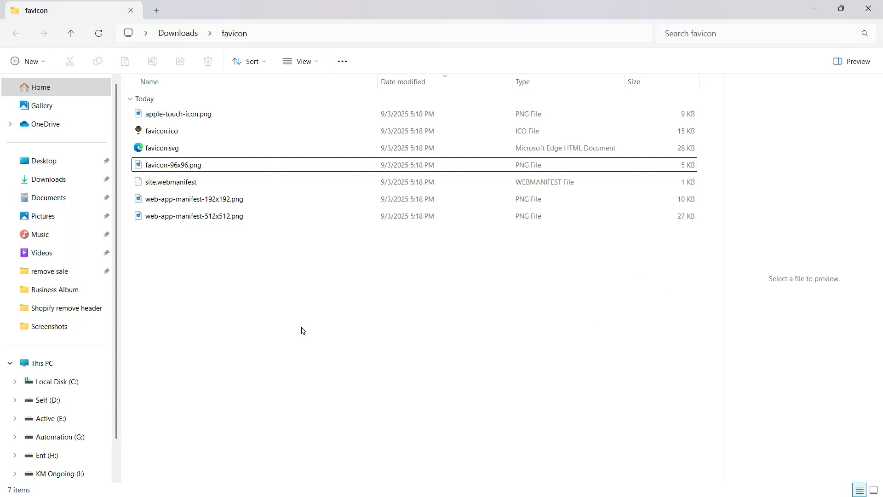
mouse_move(320, 327)
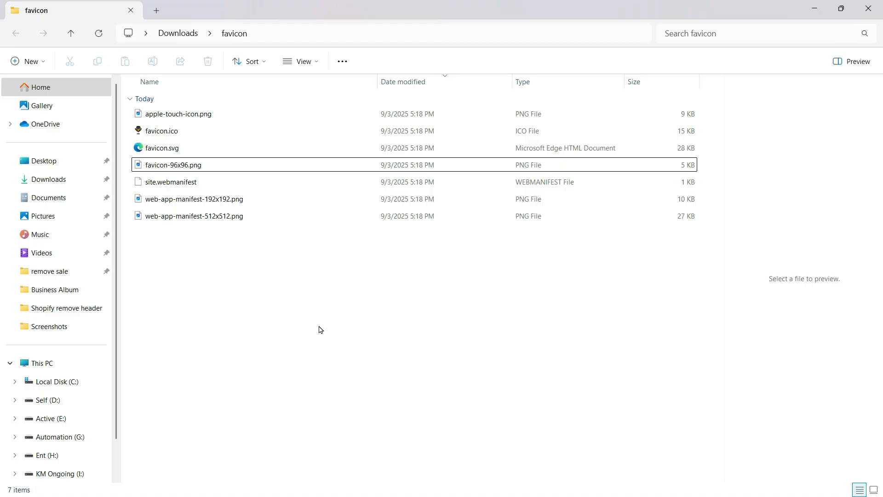
Check the dimensions of the 192x192 and 96x96 favicon PNGs in the downloaded folder
left_click(329, 275)
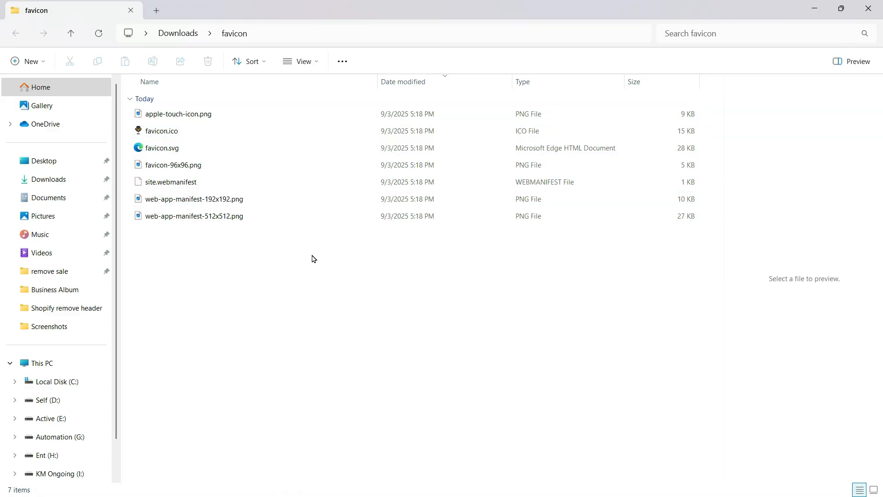
left_click(193, 215)
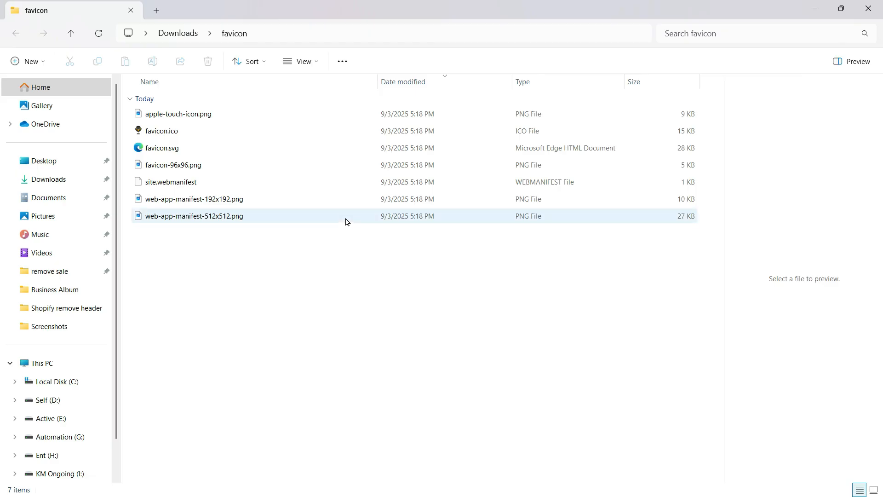
left_click(355, 257)
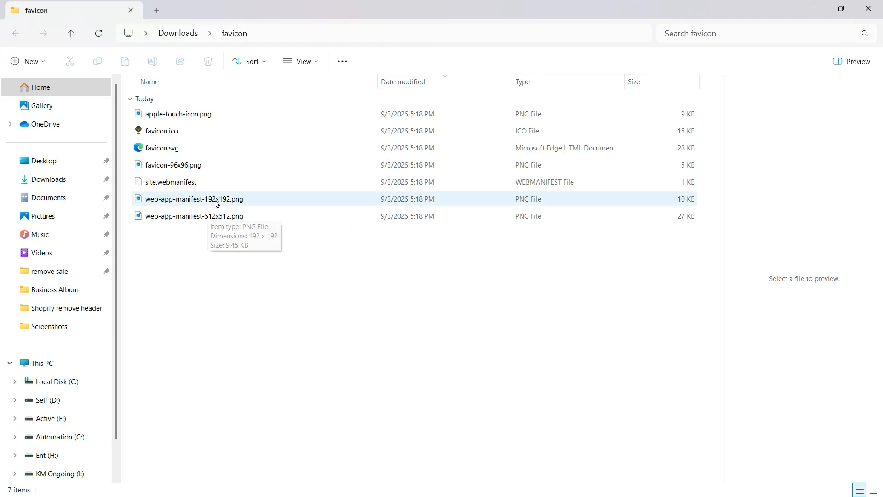
mouse_move(230, 206)
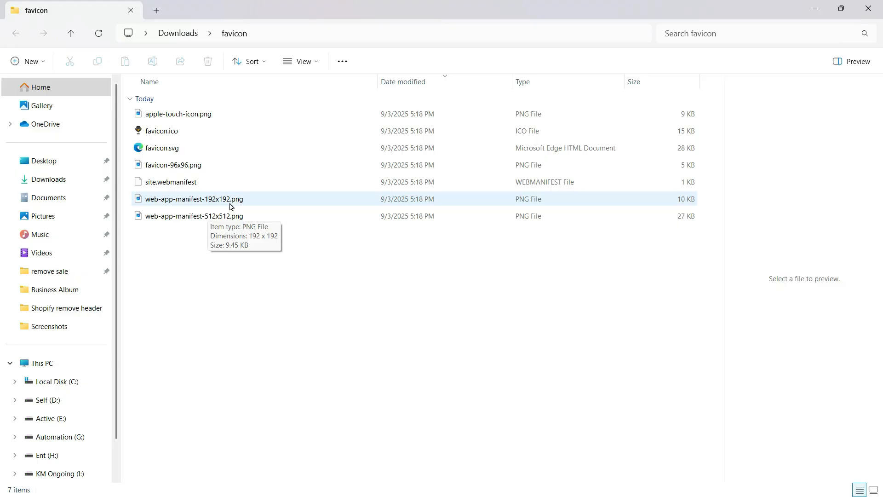
left_click(194, 198)
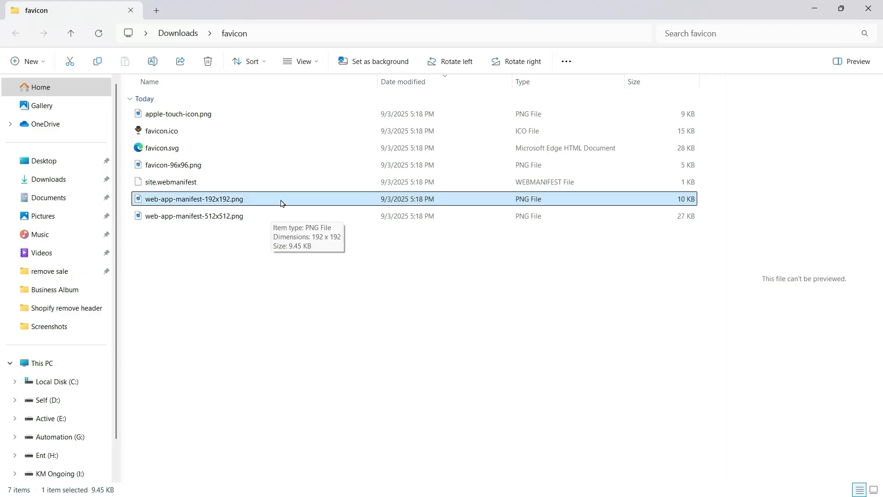
mouse_move(263, 203)
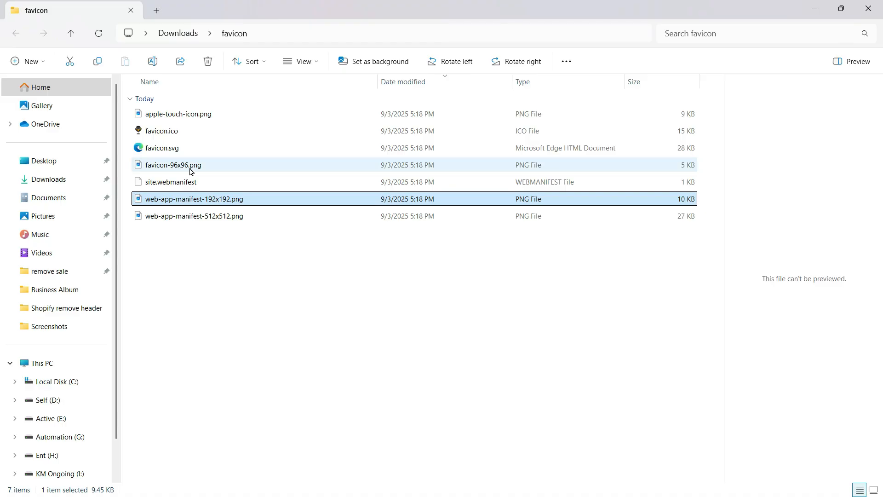
mouse_move(189, 171)
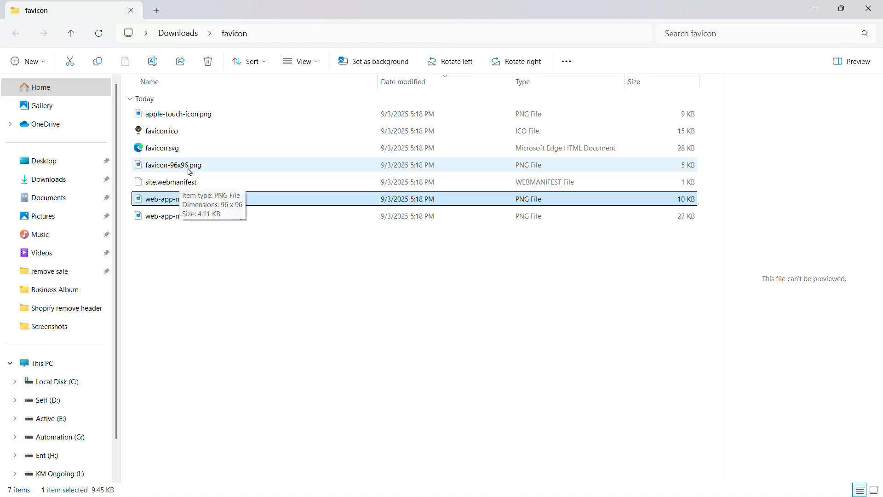
left_click(173, 165)
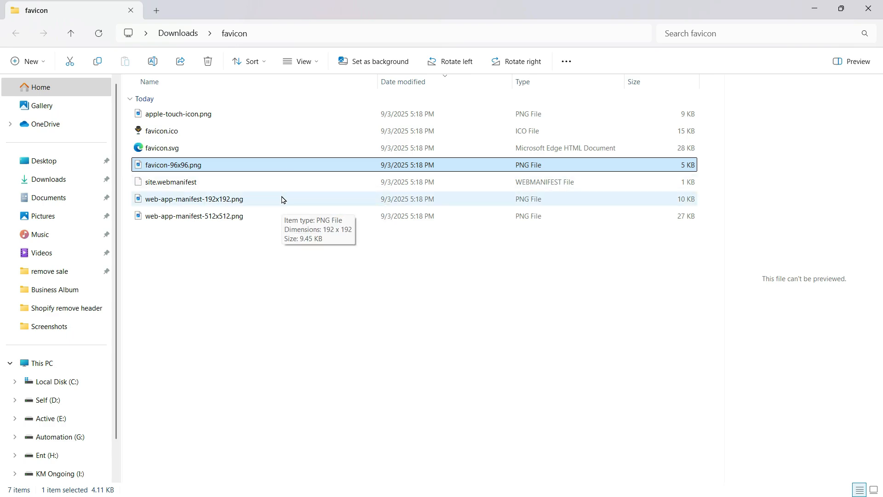
mouse_move(275, 209)
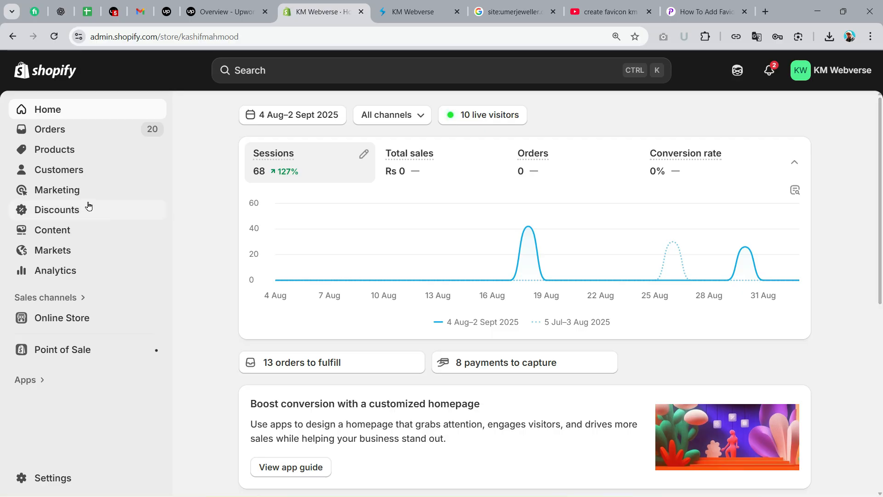
Copy the hosted link of cropped-demo-favicon from Content > Files, then go to Online Store
left_click(52, 230)
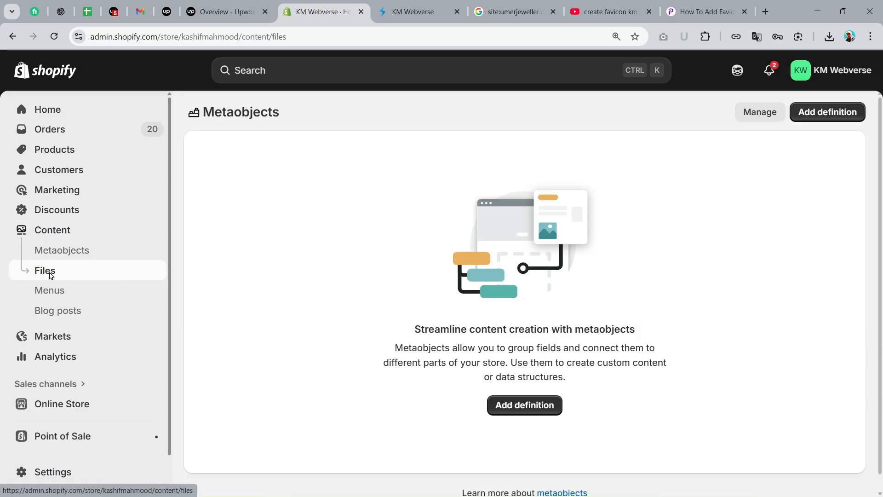
left_click(44, 270)
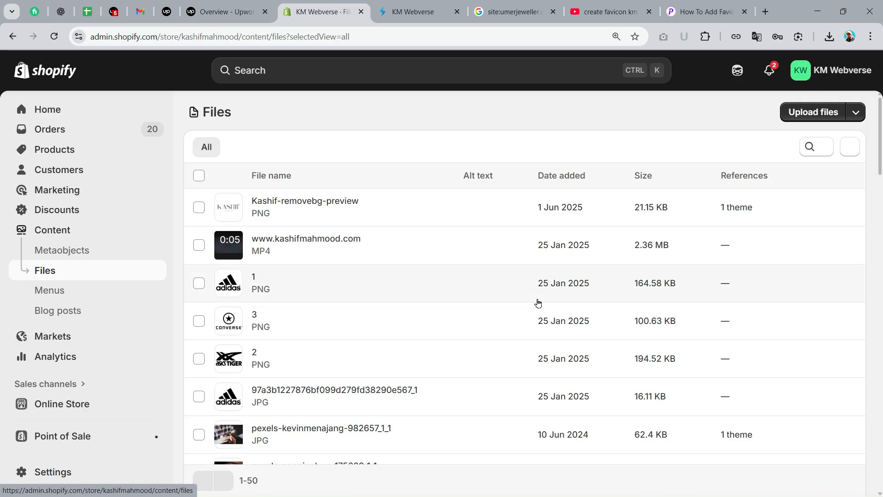
scroll("down", 3)
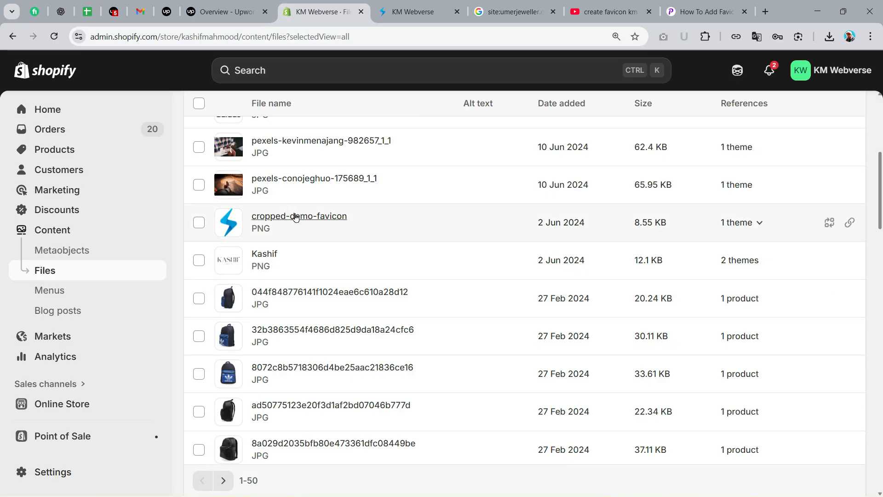
mouse_move(312, 221)
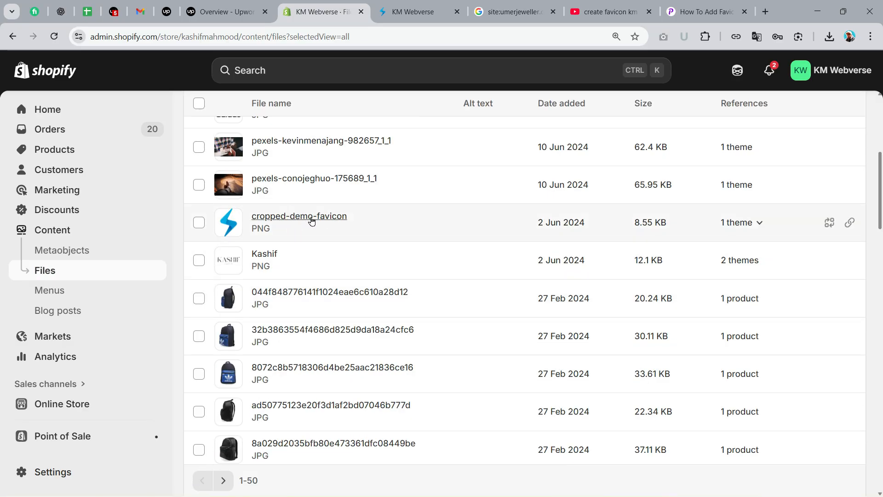
mouse_move(846, 223)
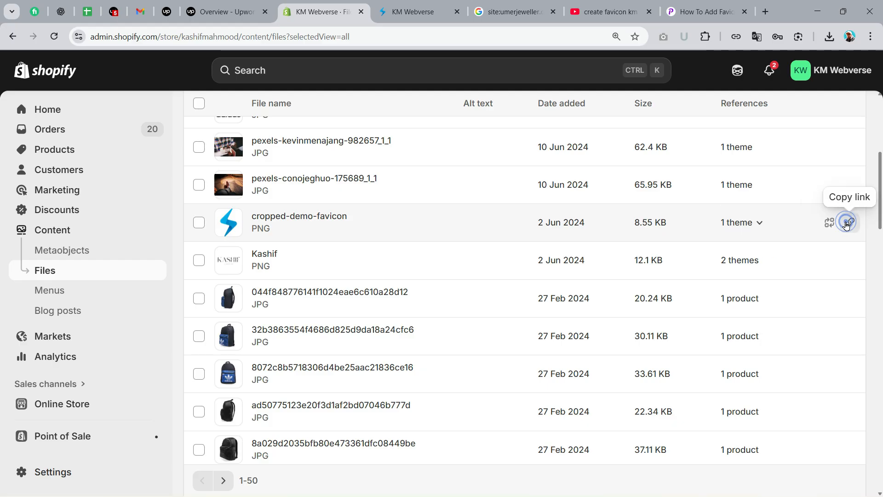
mouse_move(508, 232)
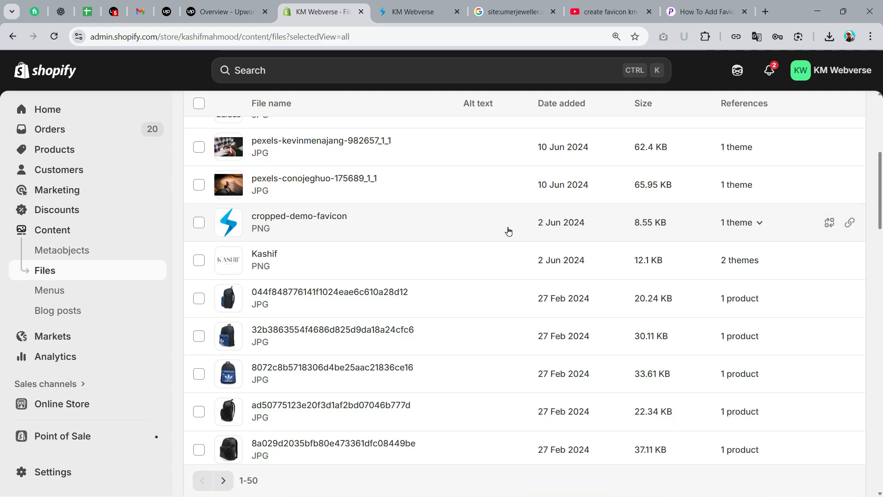
mouse_move(505, 230)
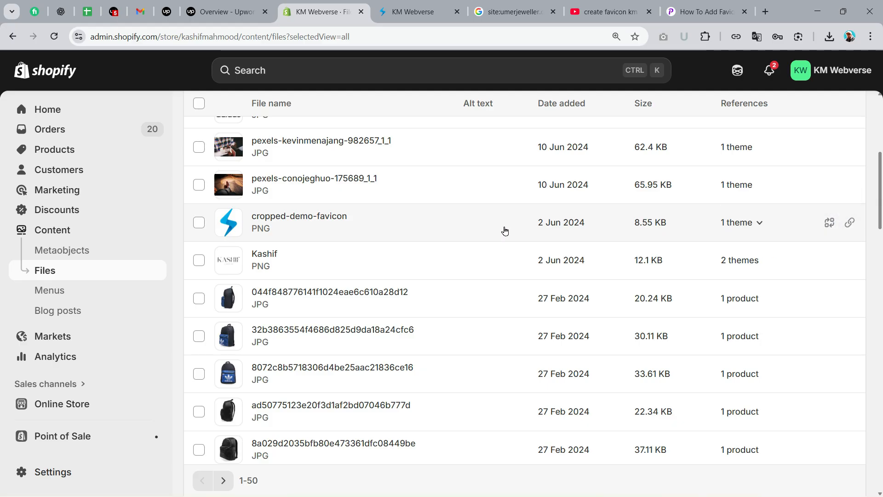
mouse_move(502, 230)
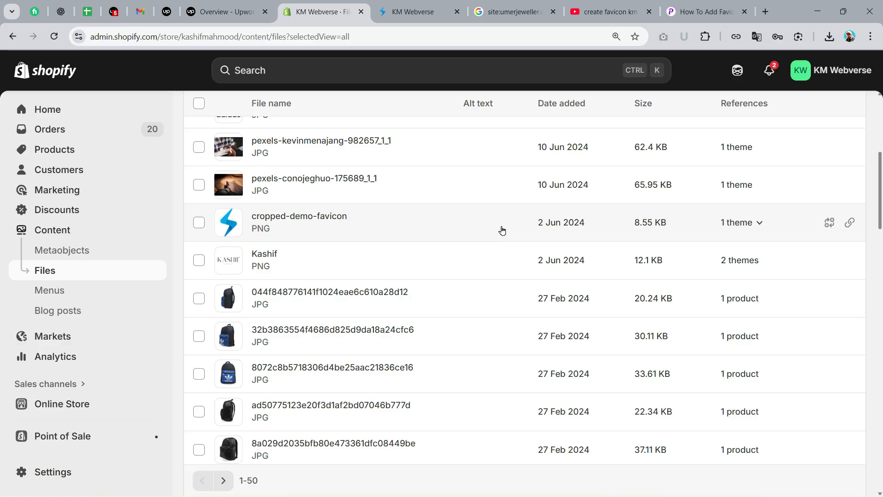
mouse_move(494, 230)
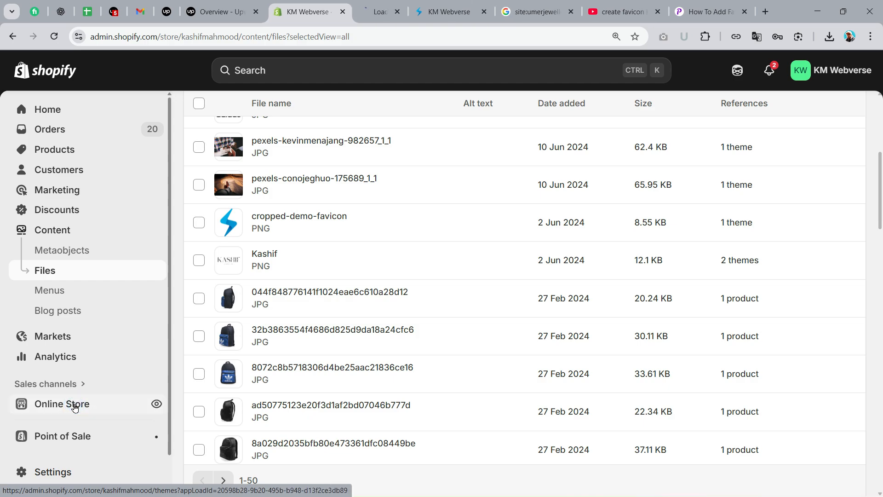
left_click(62, 403)
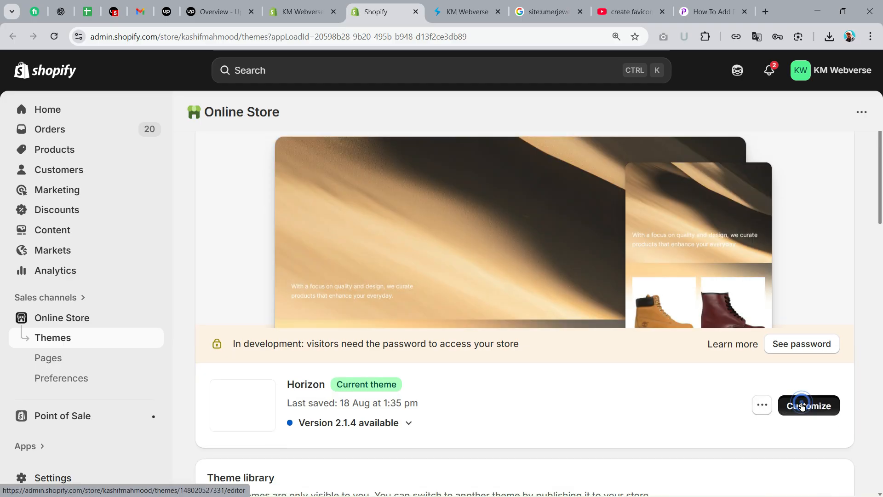
Open the Horizon theme customizer and its code editor, then view theme settings
left_click(762, 405)
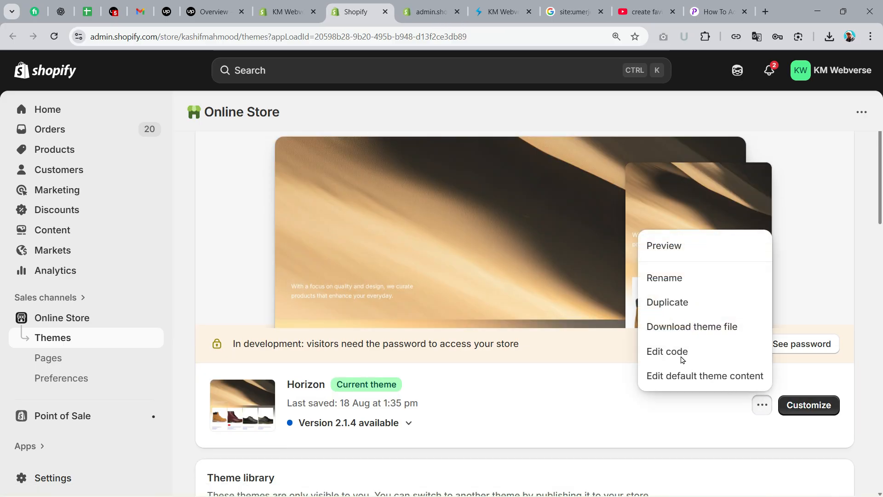
left_click(809, 405)
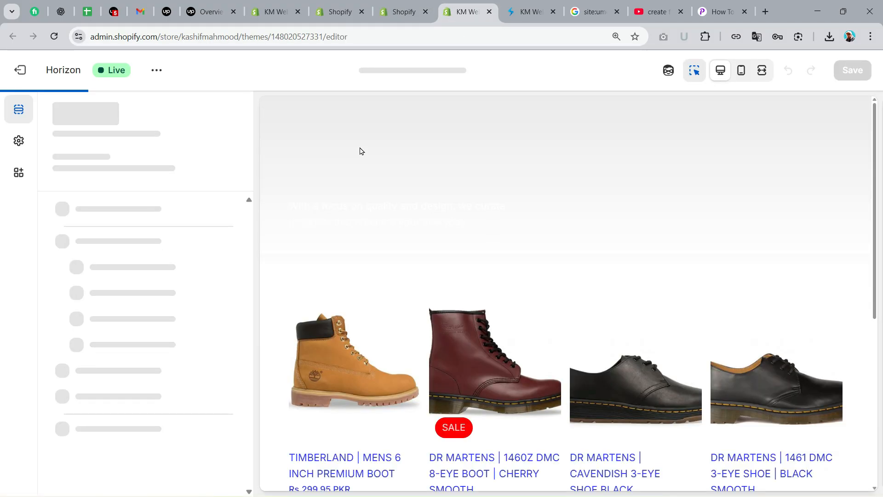
left_click(19, 140)
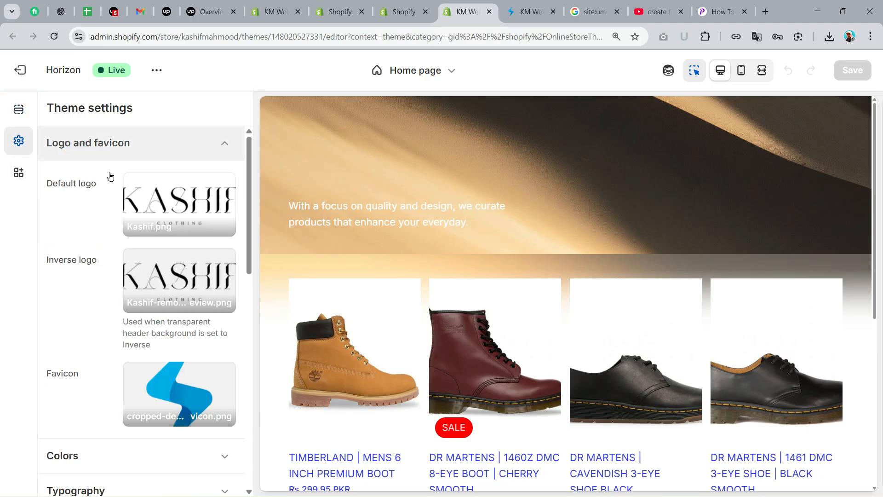
Set the theme favicon to cropped-demo-favicon from the file library
scroll("down", 3)
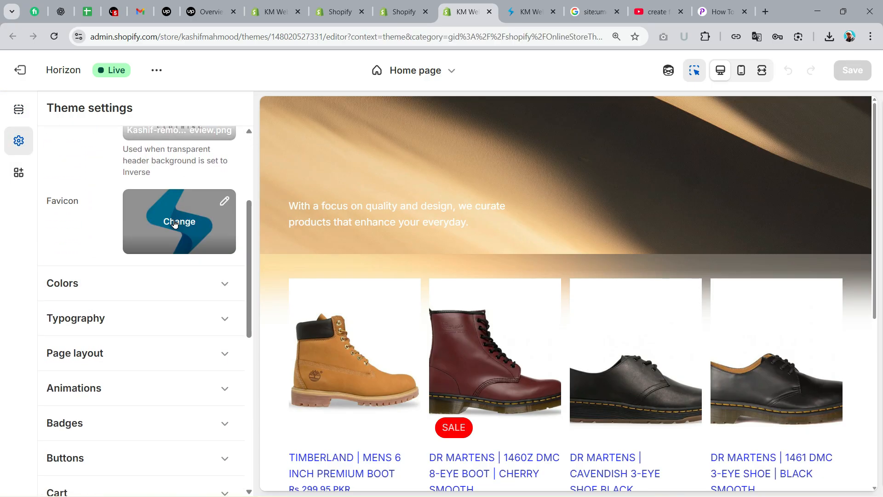
left_click(178, 221)
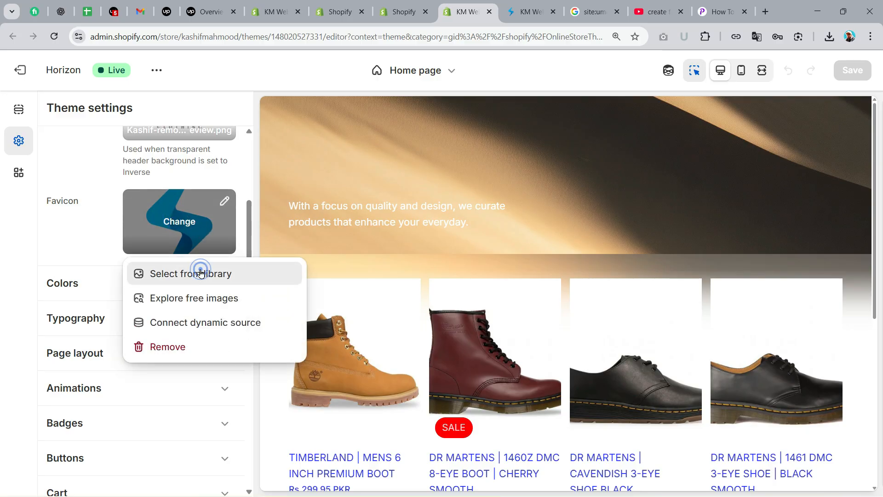
left_click(192, 274)
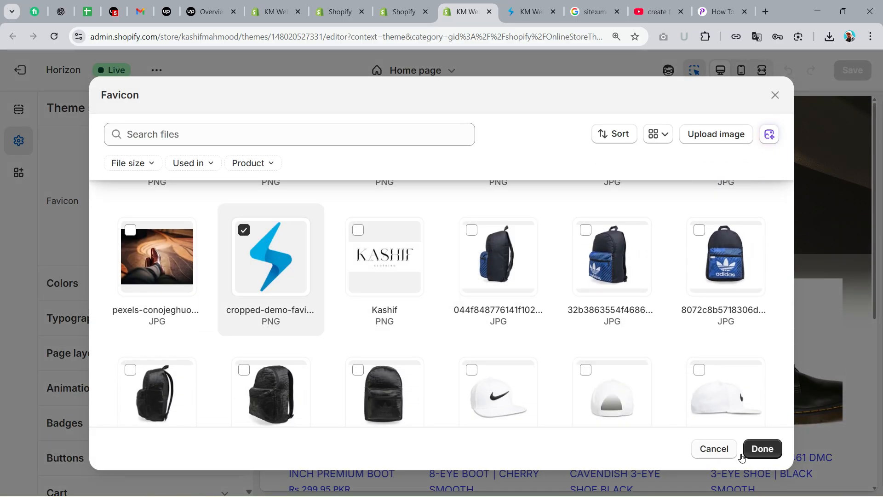
left_click(762, 449)
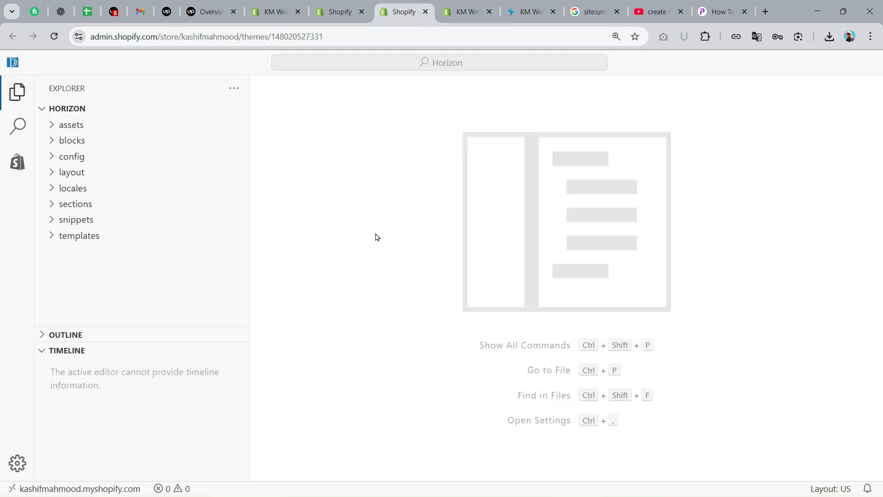
mouse_move(400, 240)
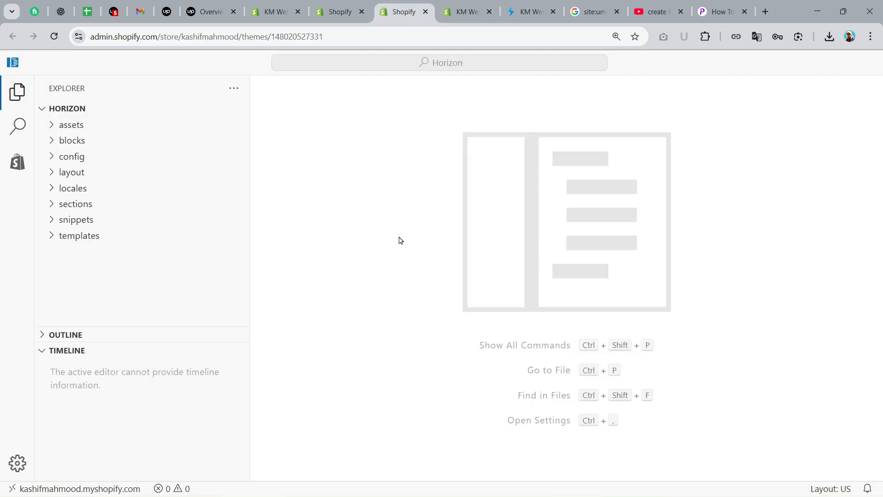
Open layout/theme.liquid and add an empty line right after <head>
left_click(71, 172)
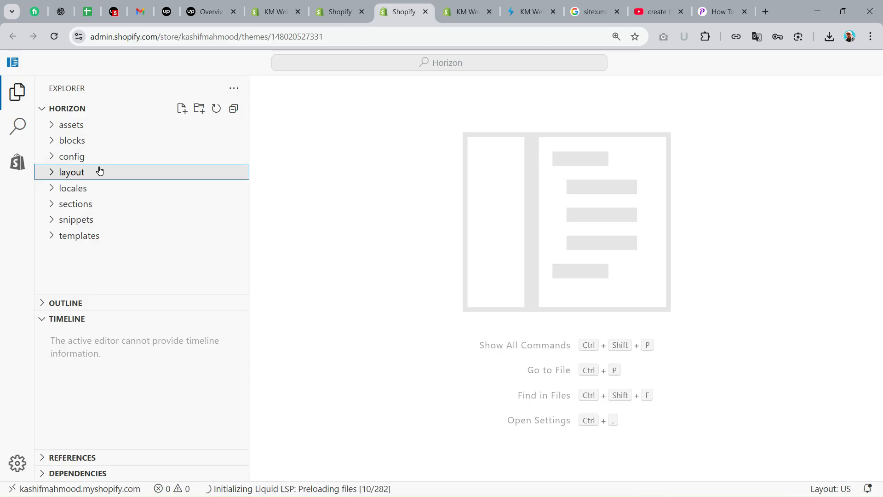
left_click(70, 172)
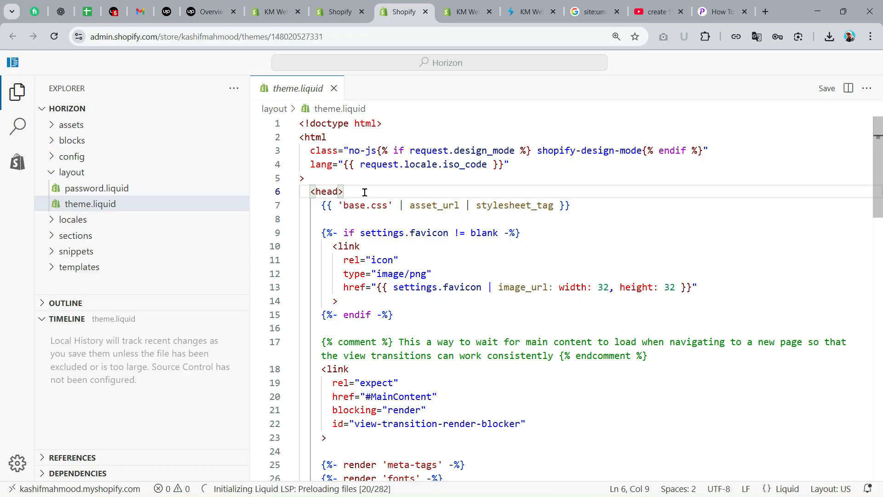
key("Enter")
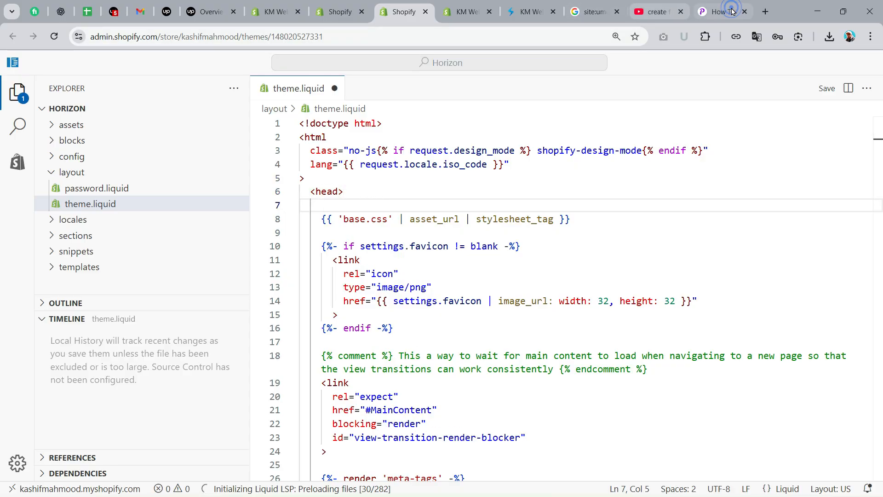
left_click(722, 12)
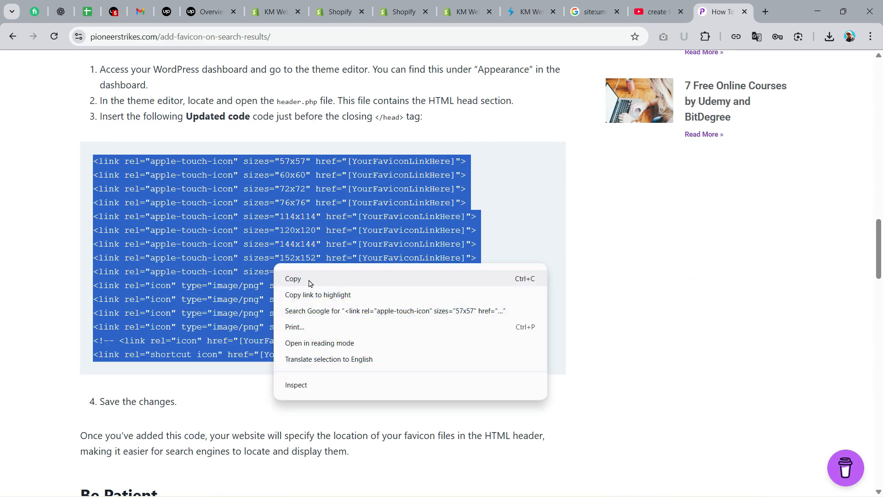
Copy the tutorial's favicon link-tag block and return to the theme code editor
left_click(293, 279)
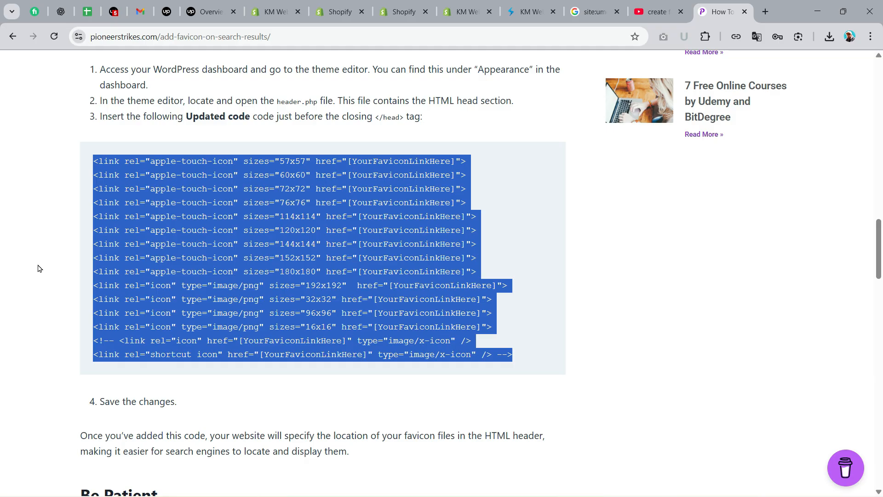
mouse_move(403, 16)
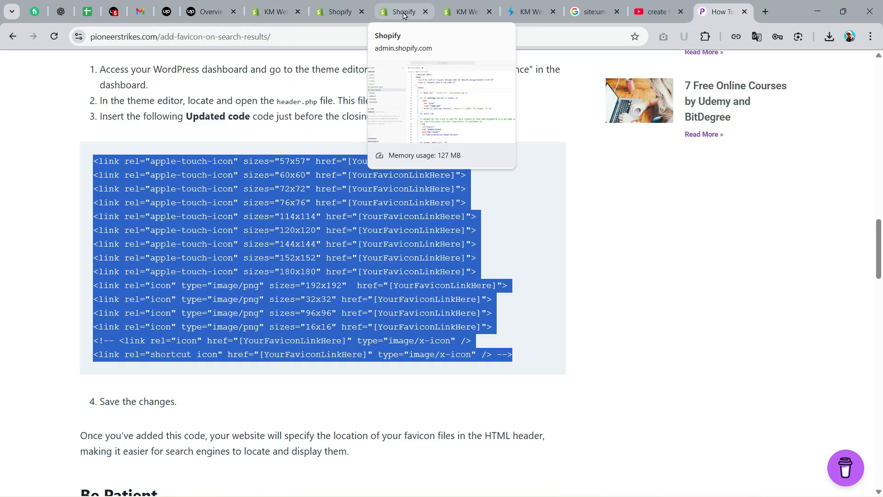
left_click(402, 12)
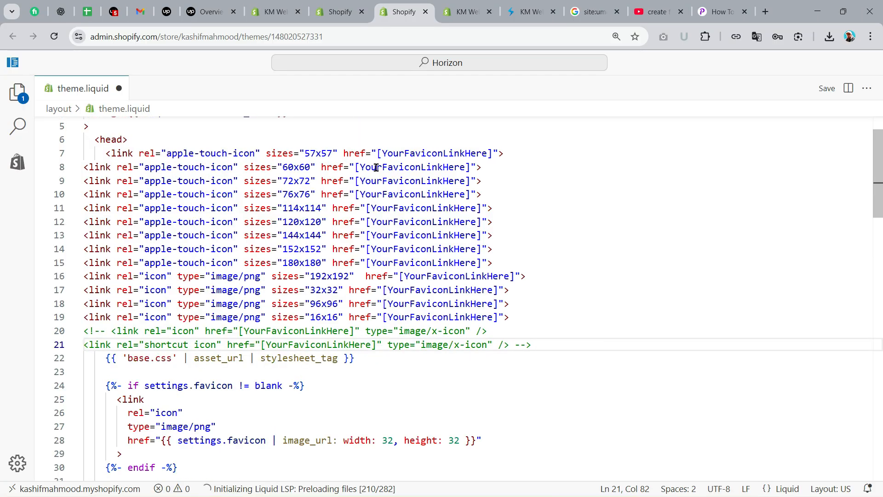
Replace the first [YourFaviconLinkHere] placeholder with the cropped-demo-favicon.png CDN URL
double_click(432, 152)
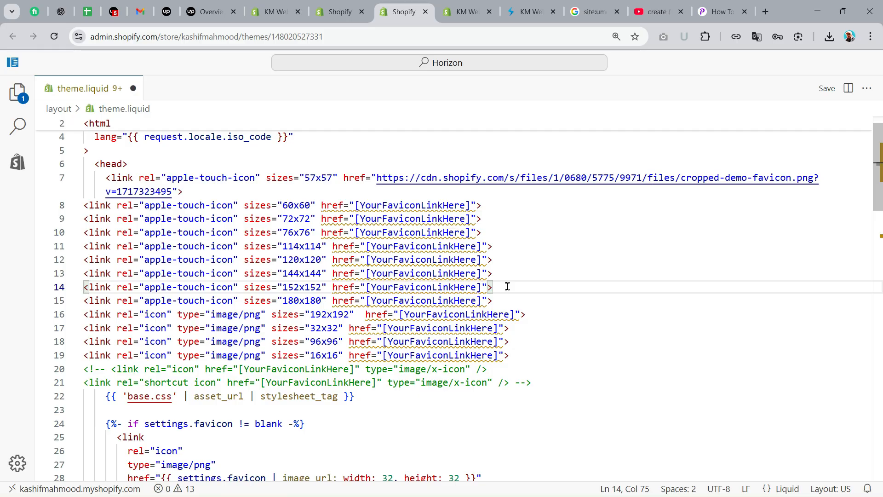
left_click(506, 287)
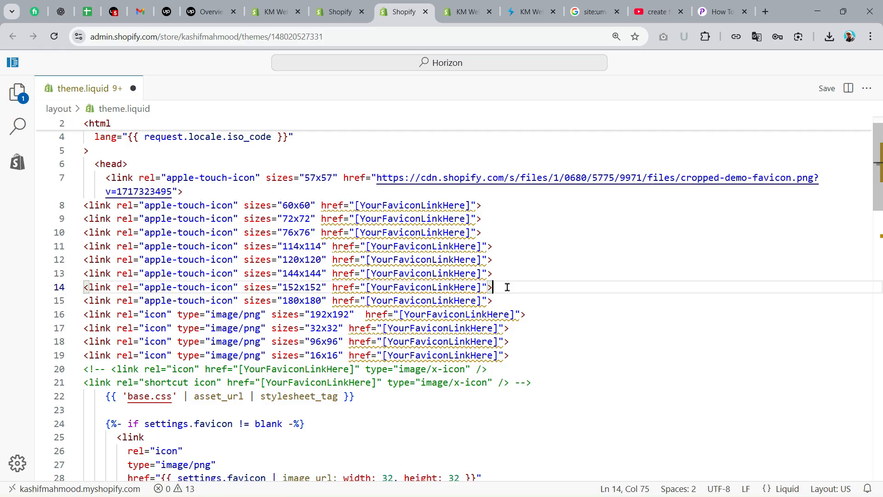